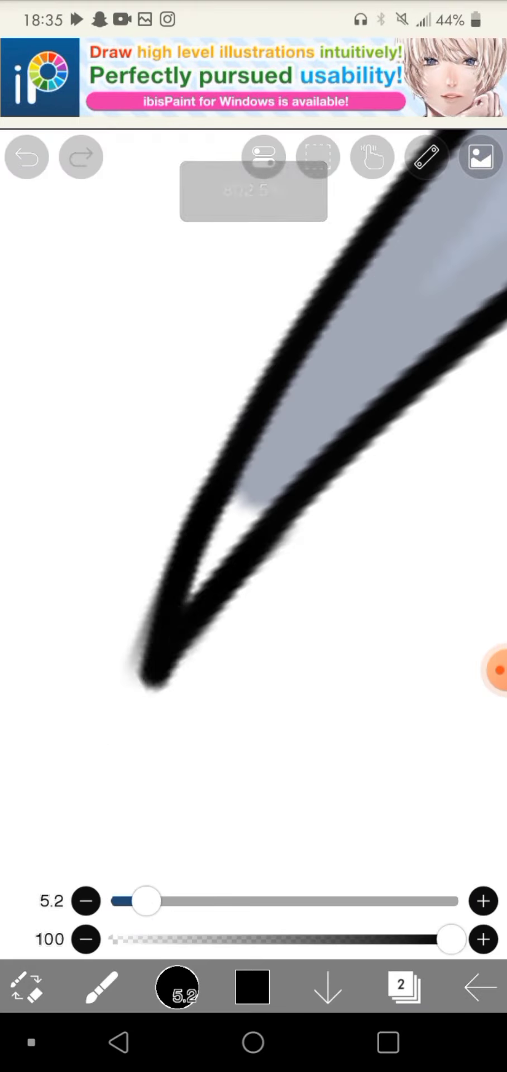
- Undo a stray brush stroke after filling the hair with the blue base colour
left_click(27, 156)
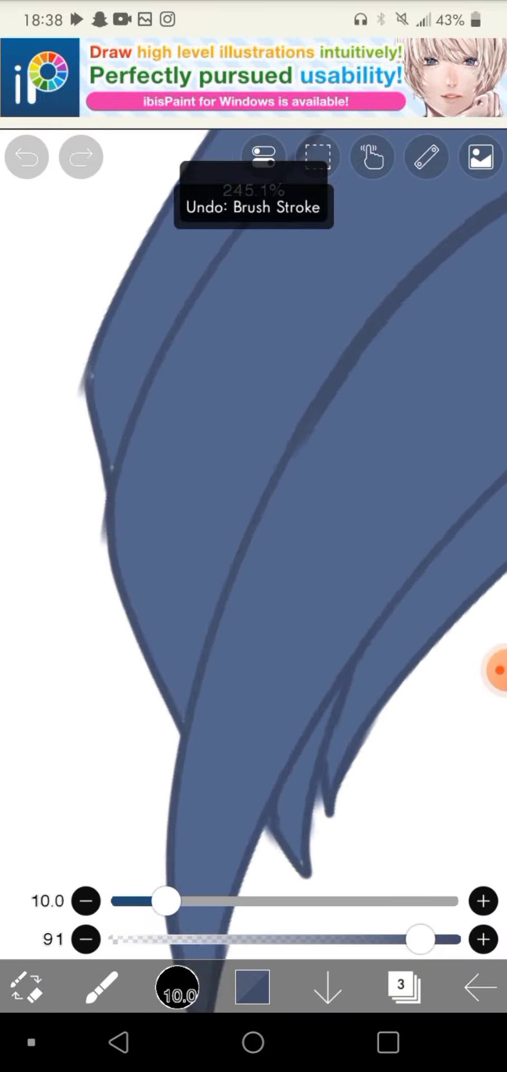
- Undo the bad dark blue strand strokes while lining the inside of the hair
left_click(26, 156)
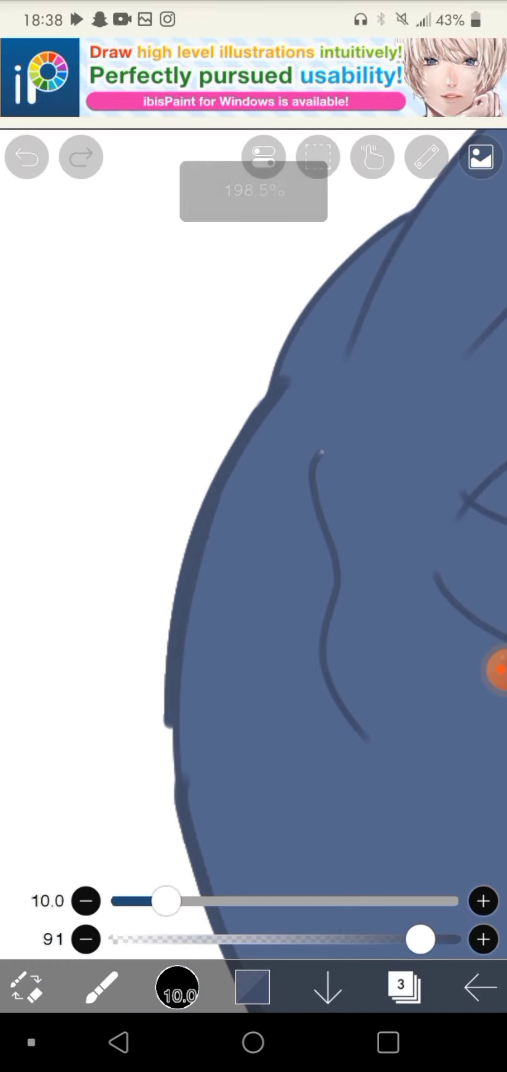
left_click(27, 155)
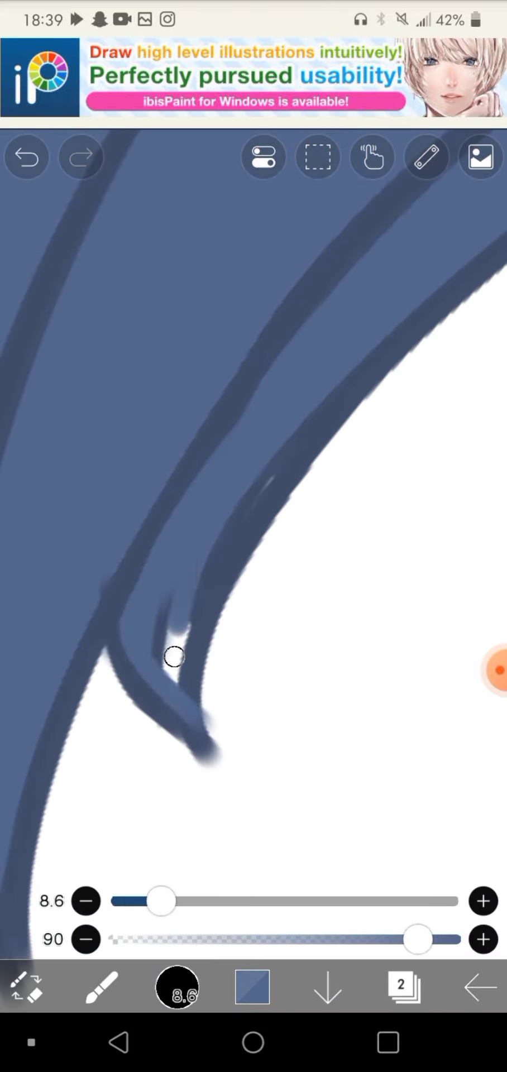
left_click(28, 156)
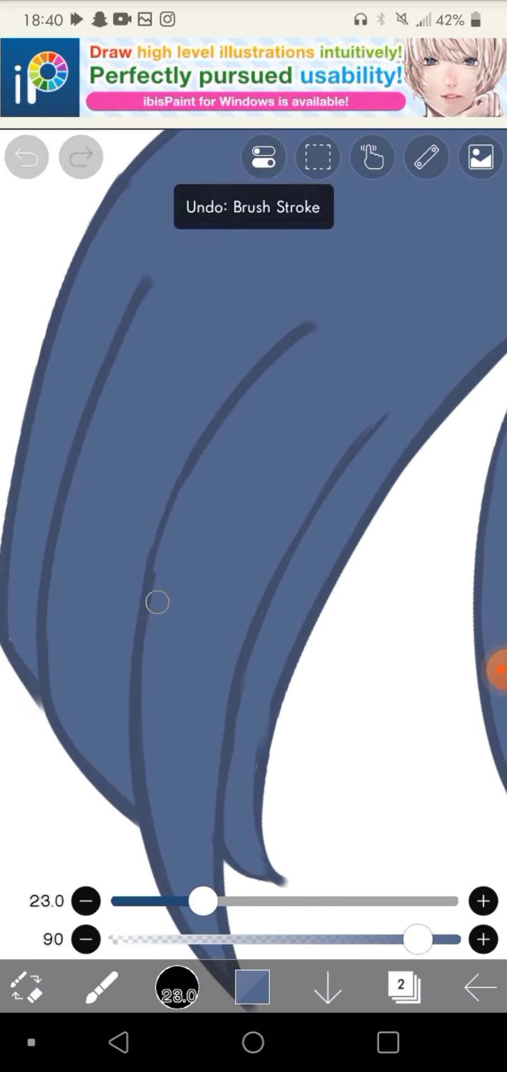
- Pick a light blue swatch from the Color palette and paint strand highlights, undoing stray strokes
left_click(252, 987)
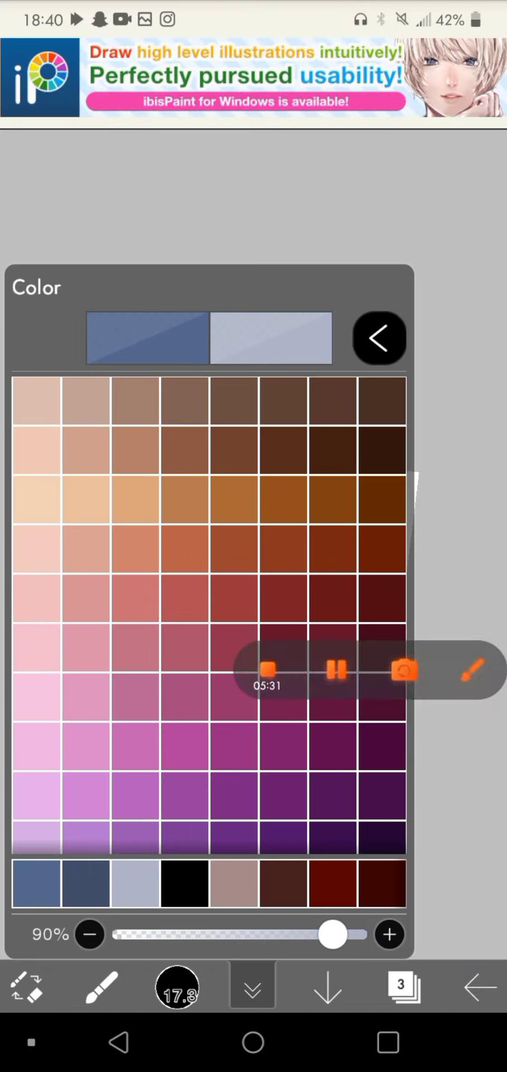
left_click(378, 338)
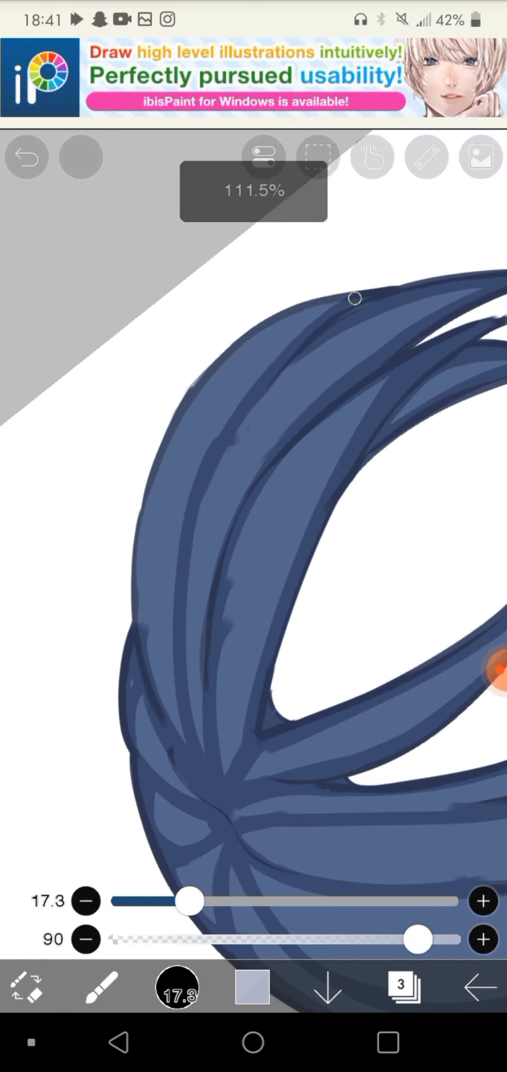
left_click(27, 155)
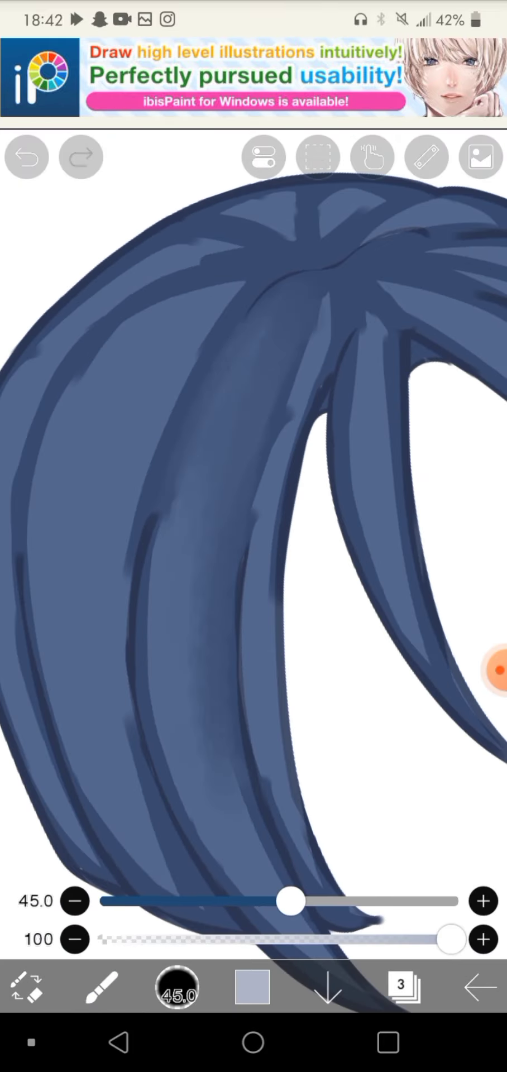
left_click(26, 156)
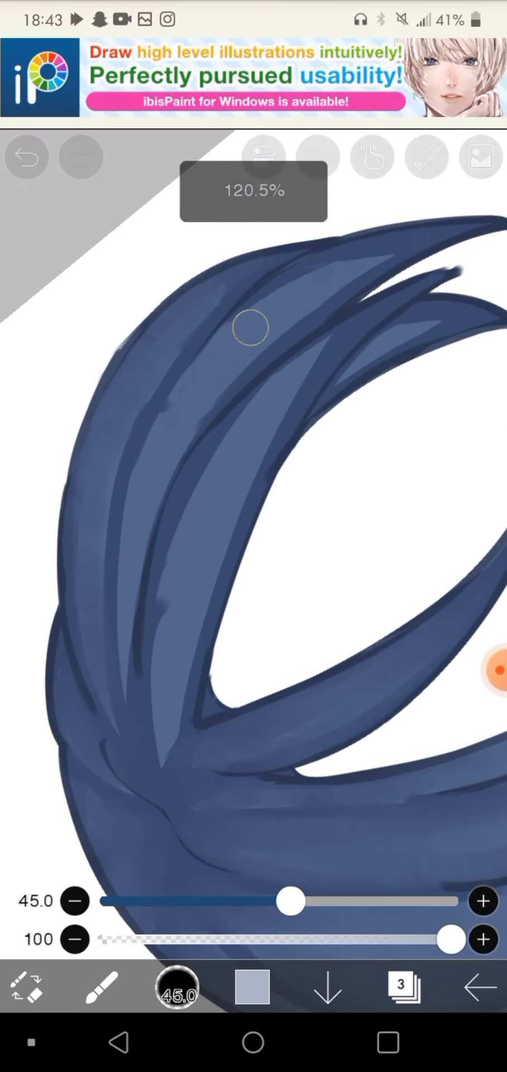
- Switch tools to darken and soften the blue hair shadows, undoing one stroke
left_click(402, 987)
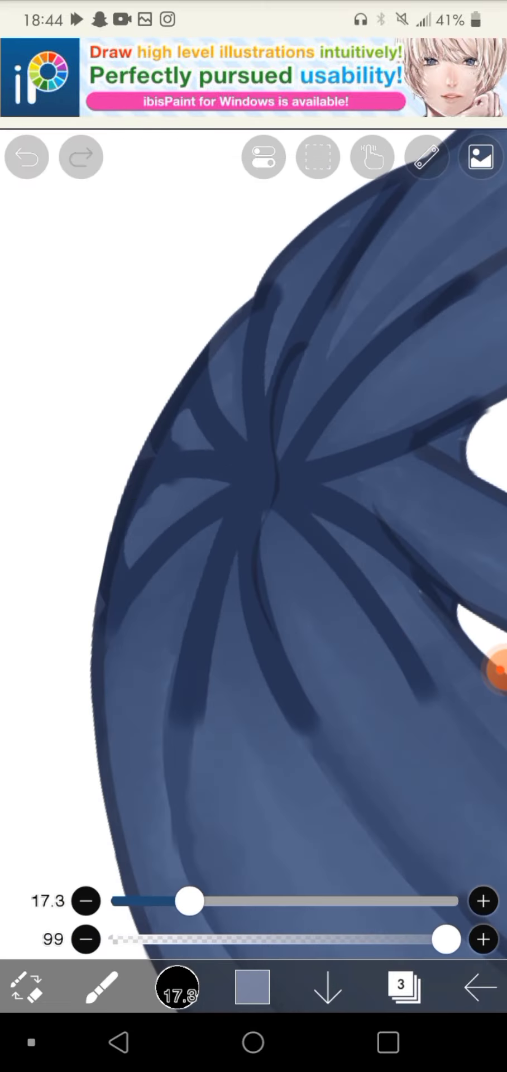
left_click(27, 157)
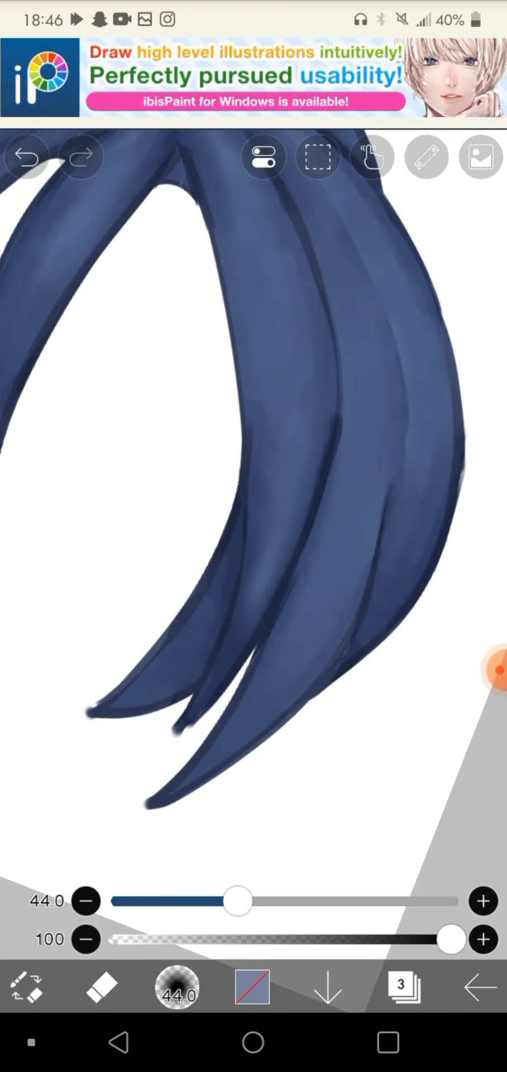
- Choose a lilac colour and paint highlight shapes on the new layer, undoing one stroke
left_click(251, 987)
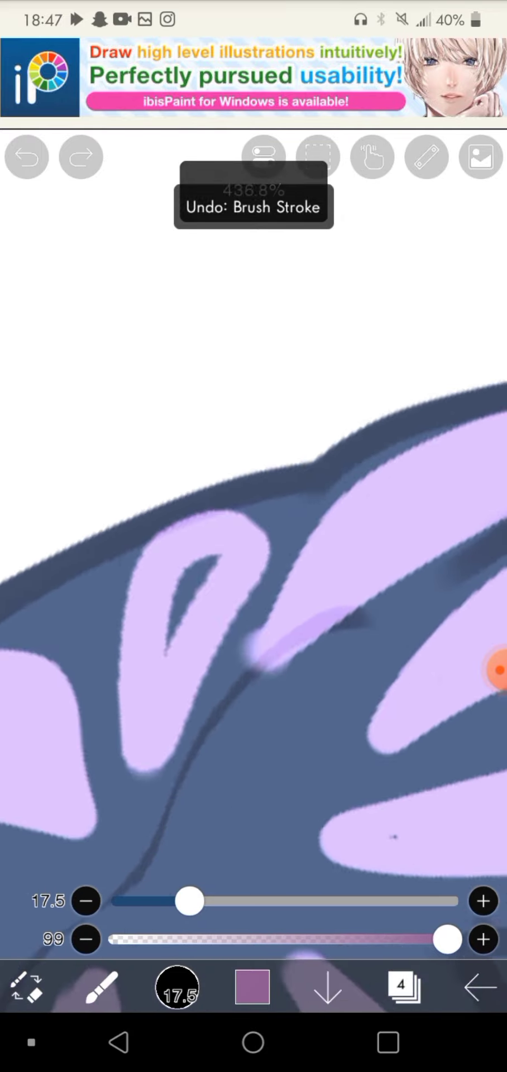
left_click(27, 155)
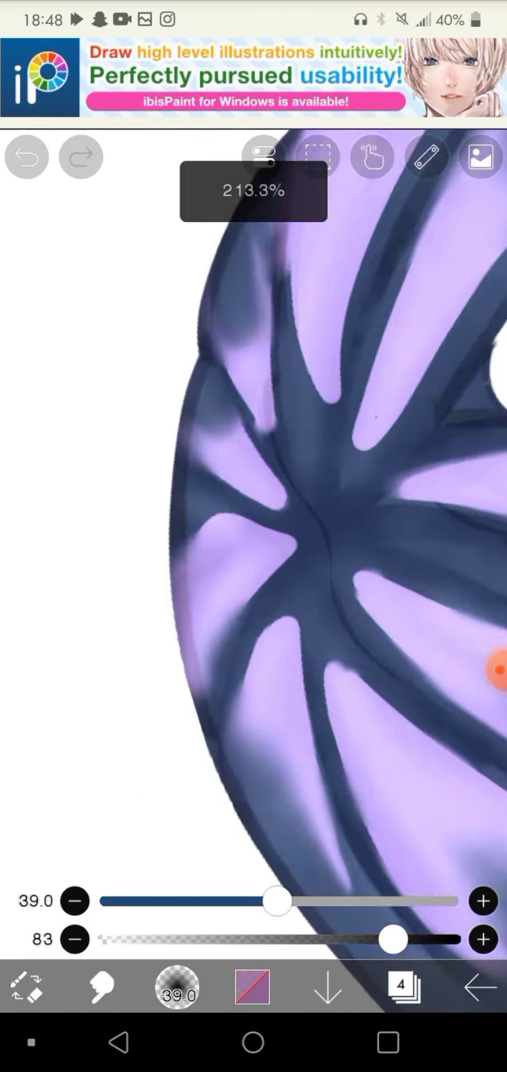
- Select a pink colour and large soft brush for the crown highlights, then bring up the tool menu
left_click(177, 987)
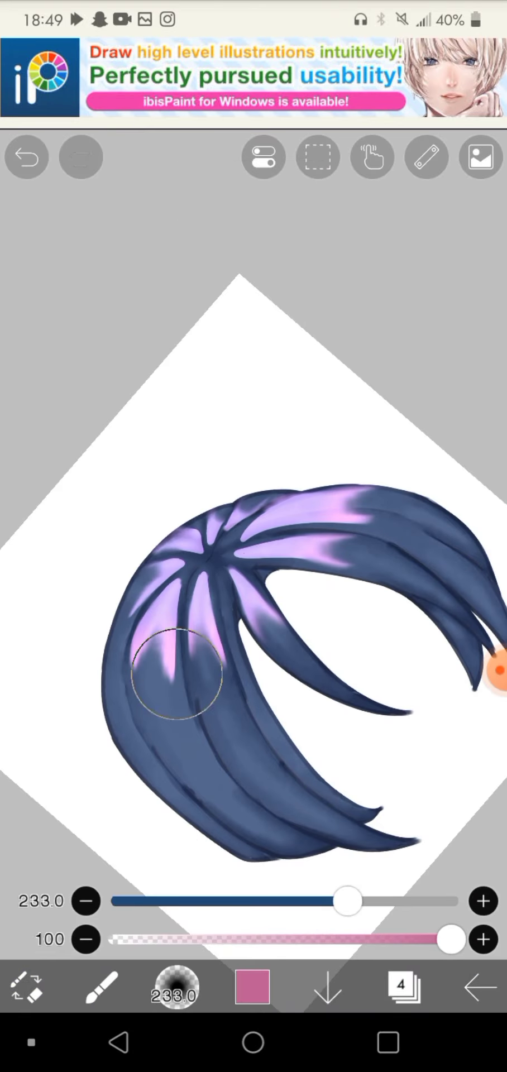
left_click(403, 985)
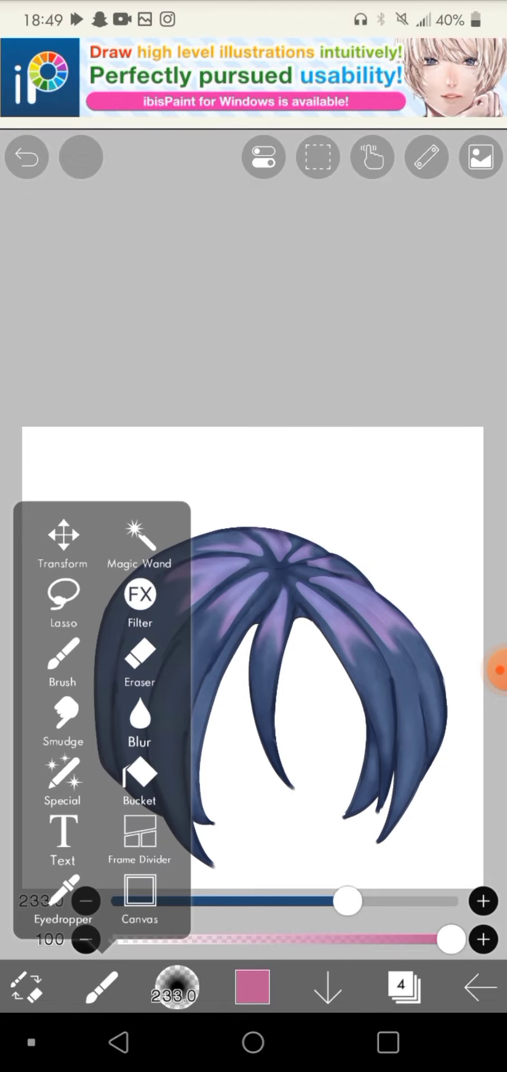
left_click(62, 780)
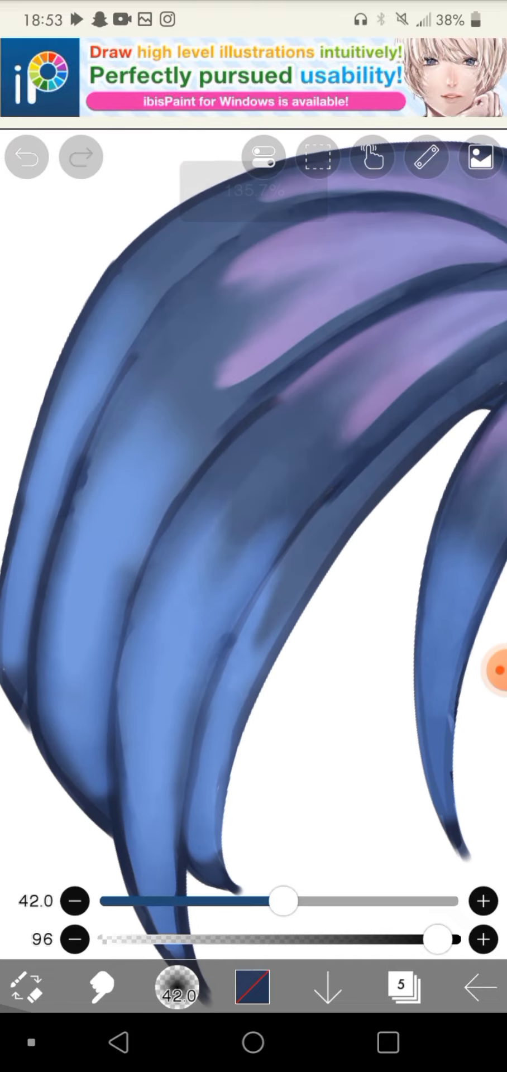
- Switch to the Eraser to clean stray blue glow from the strand tips, undoing one stroke
left_click(403, 987)
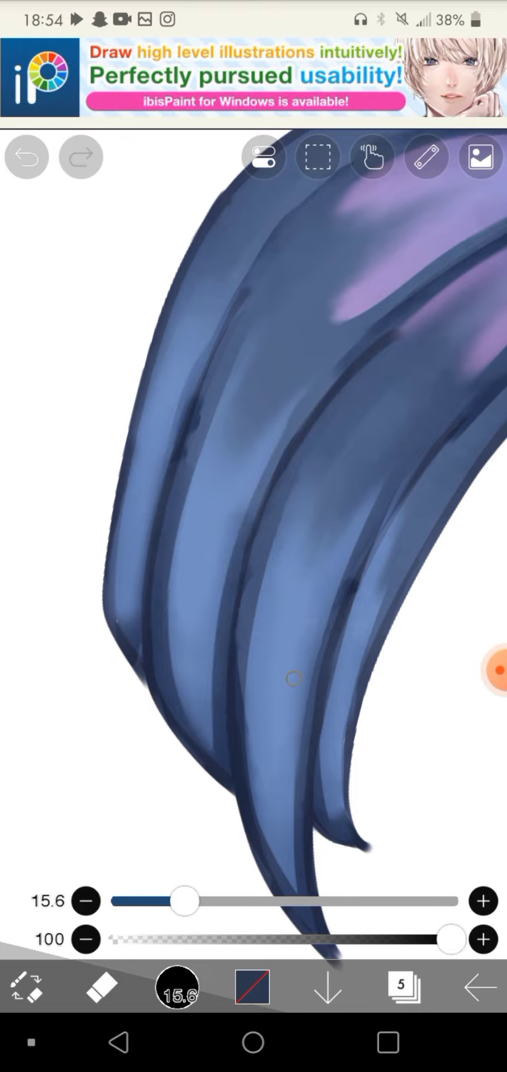
left_click(27, 156)
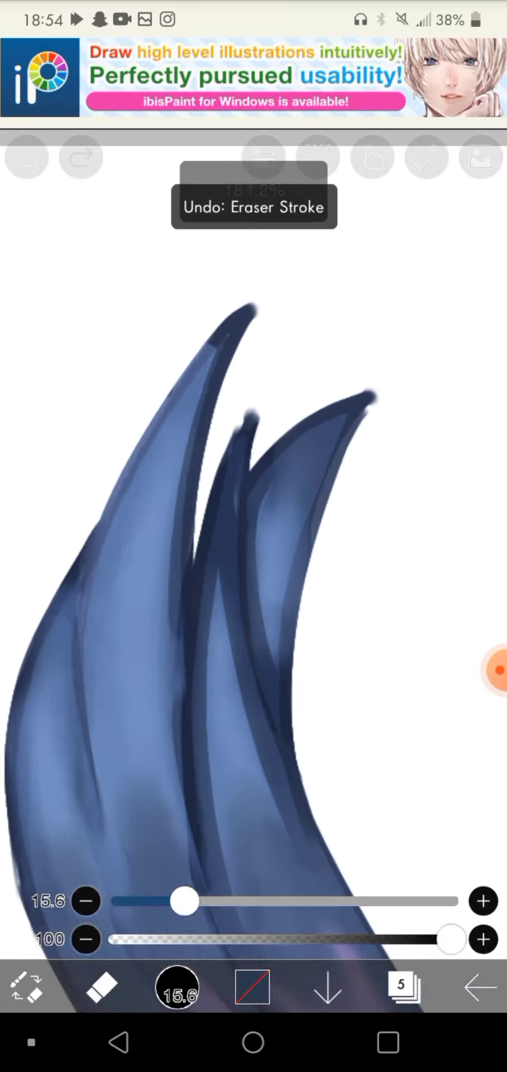